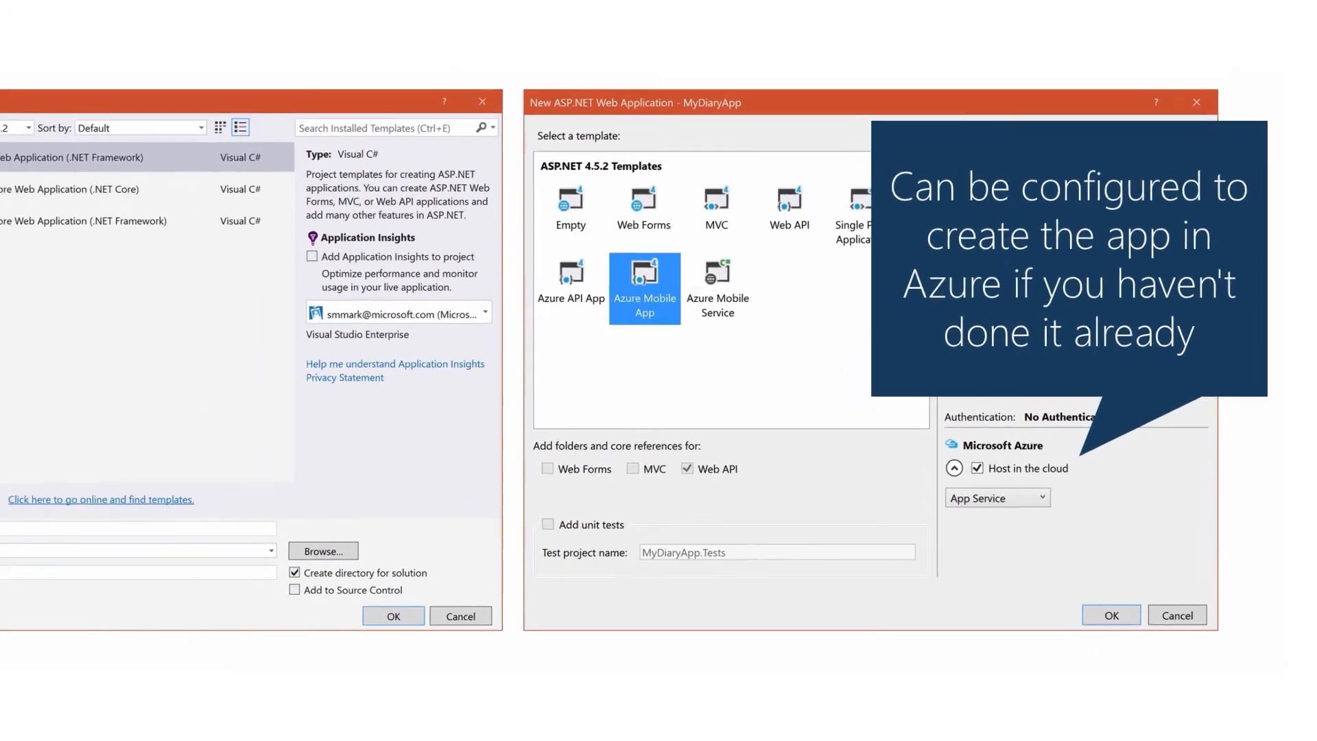
Confirm the Azure Mobile App template with cloud hosting, bringing up the Create App Service dialog
left_click(1109, 615)
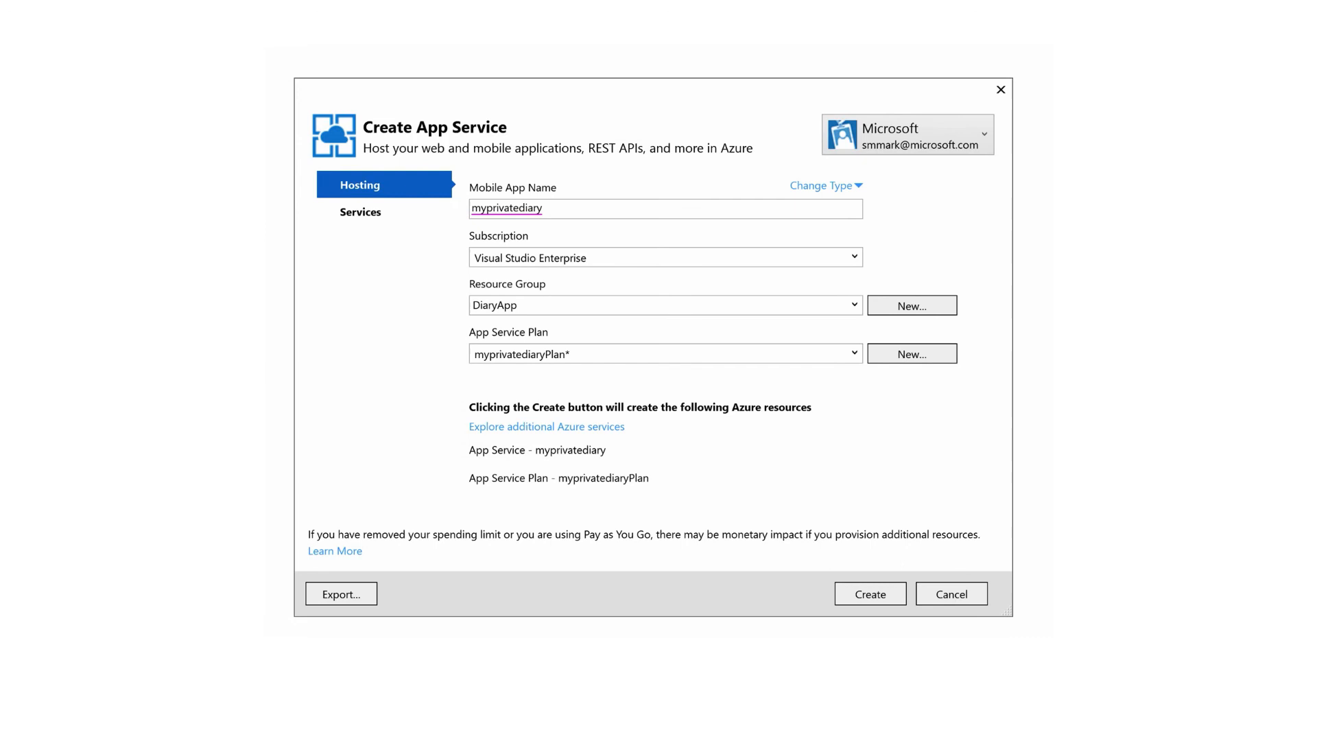